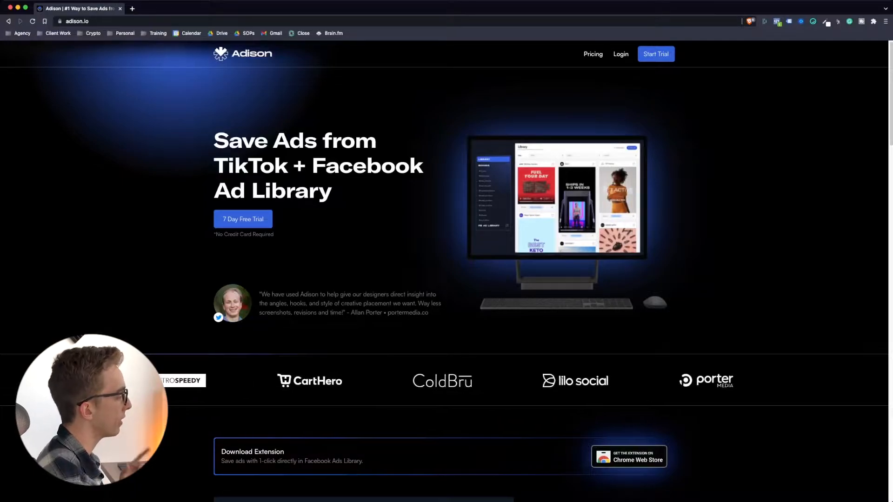
Copy the first Bite ad's link from Facebook Ad Library.
scroll(down, 3)
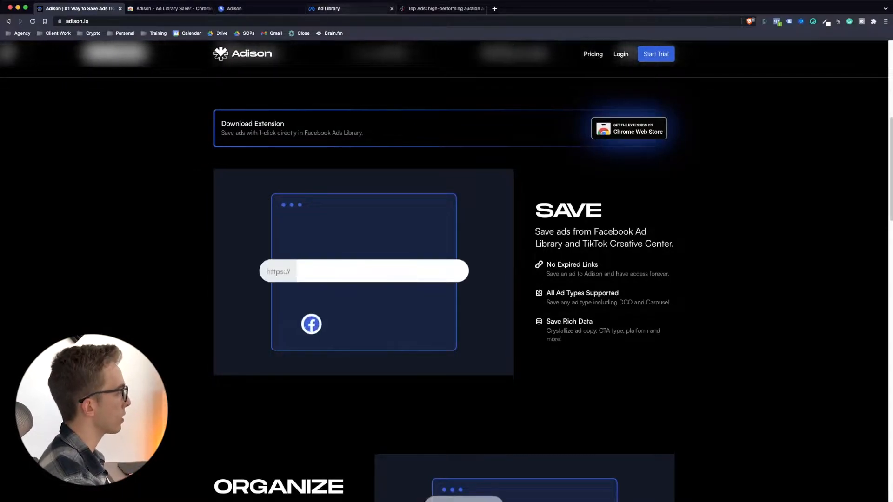
click(350, 8)
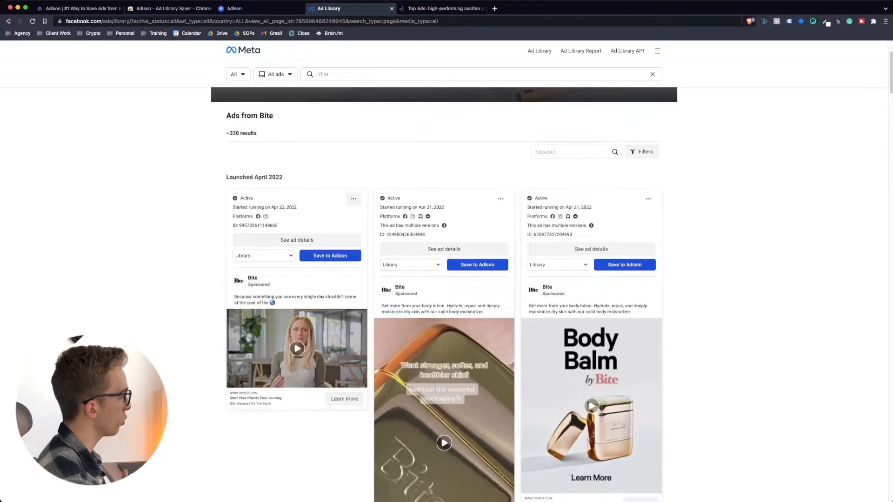
click(353, 199)
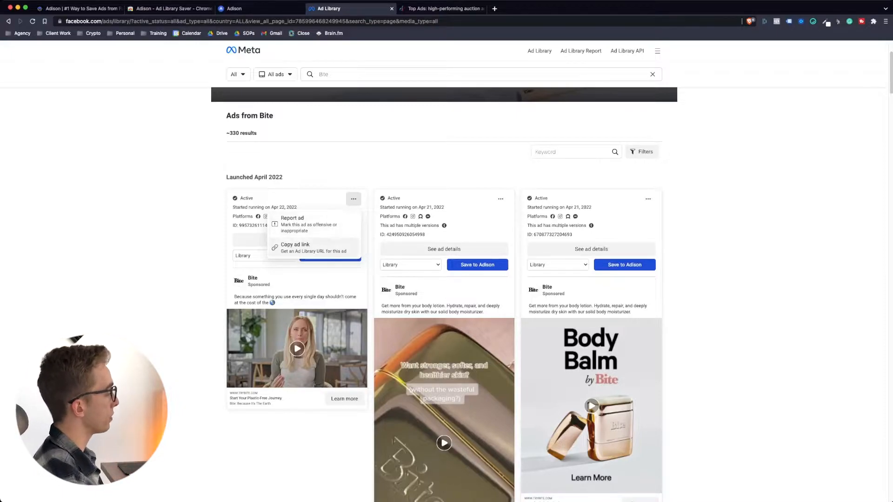
click(294, 244)
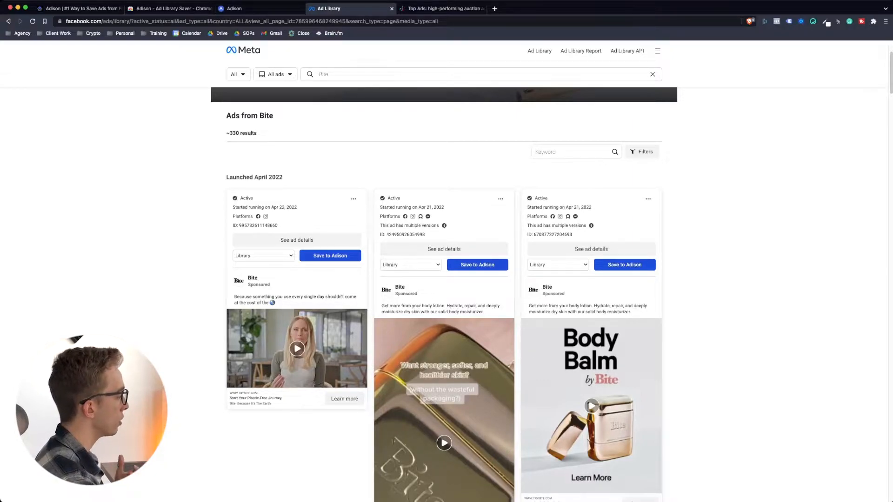
Return to the adison.io homepage, scroll through it, and log in to the Library.
click(80, 7)
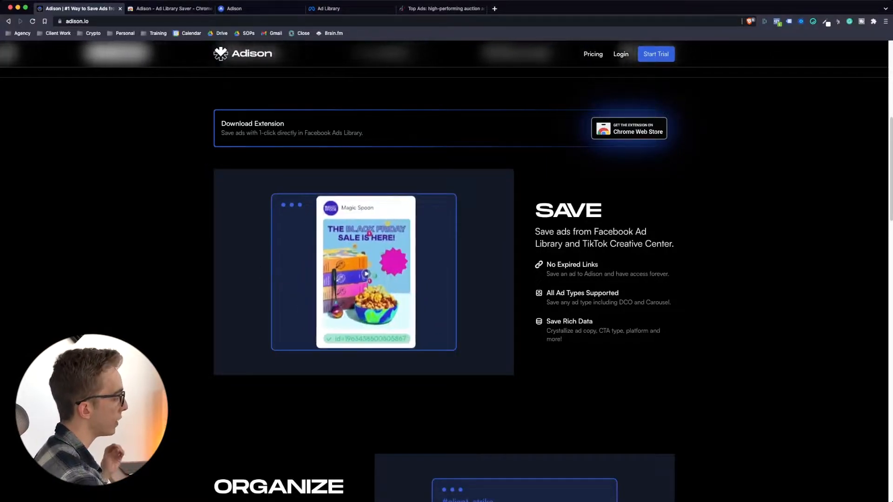
scroll(down, 3)
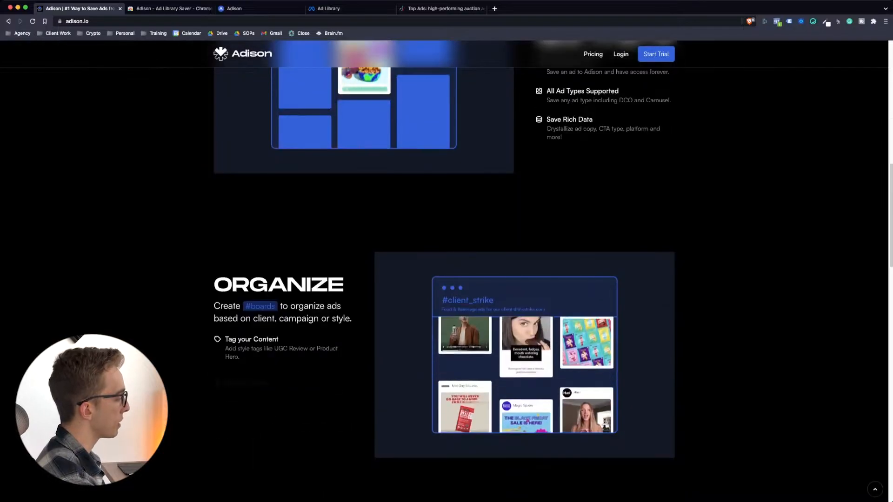
scroll(down, 3)
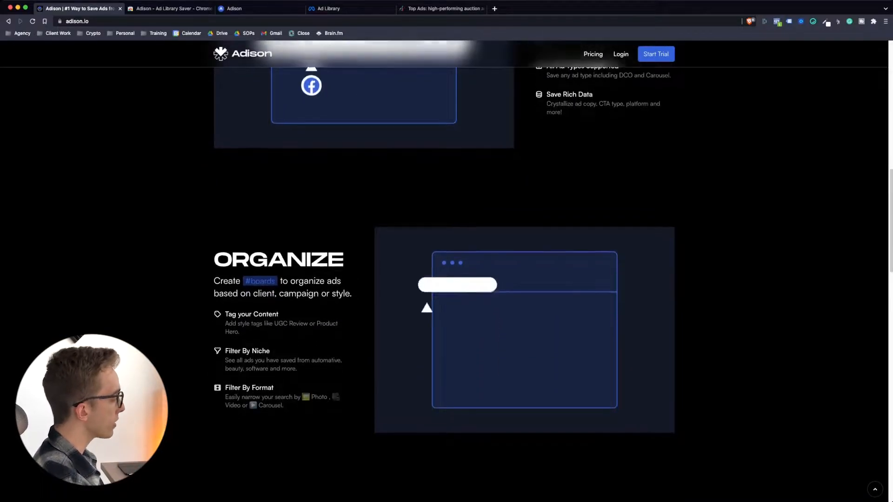
scroll(down, 3)
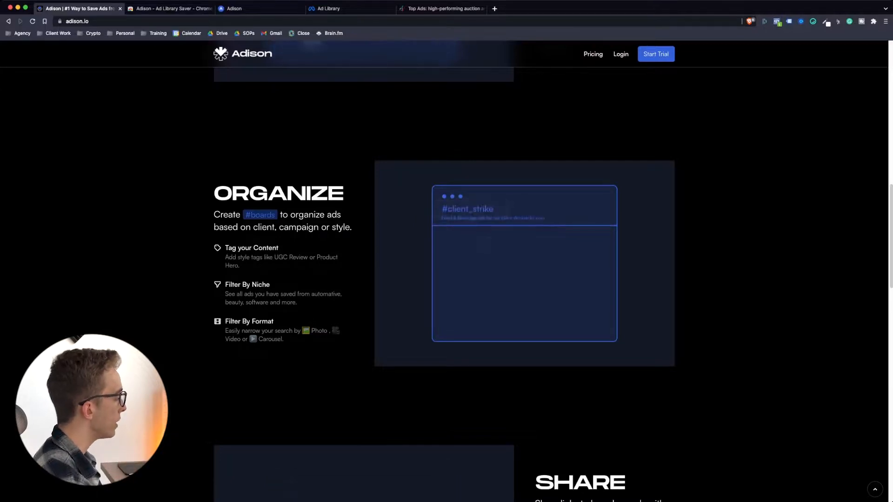
scroll(up, 3)
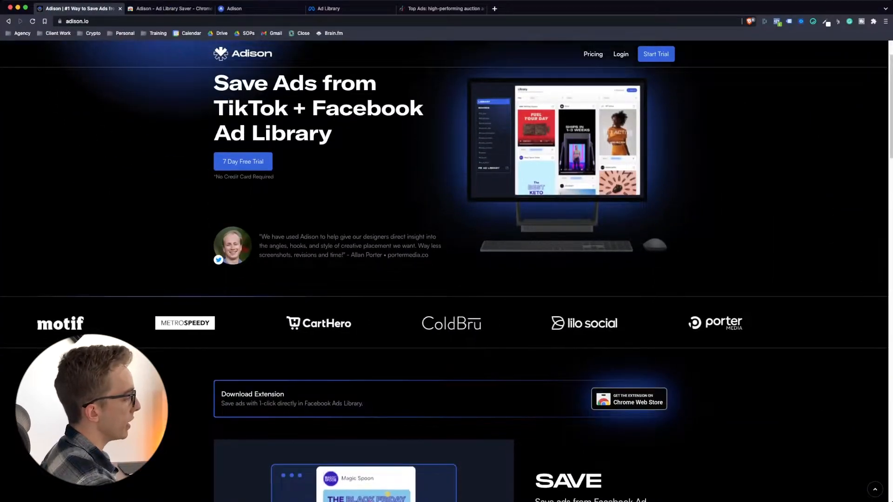
scroll(down, 3)
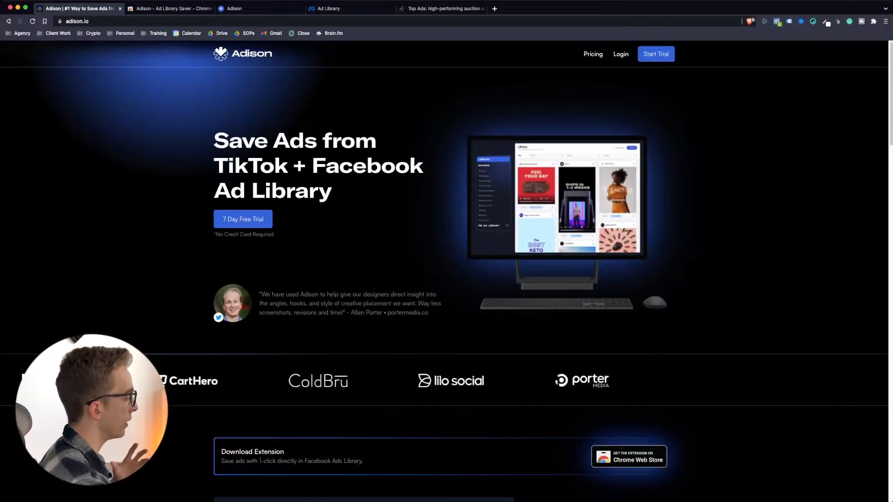
scroll(down, 3)
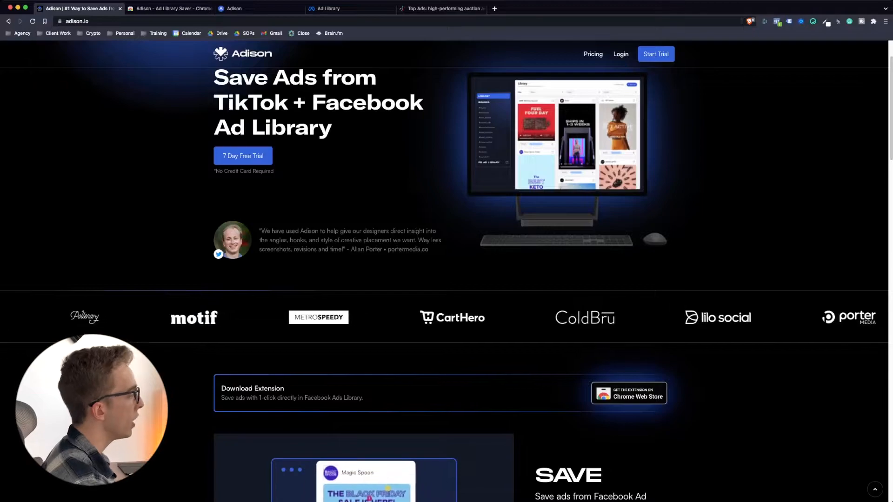
scroll(down, 3)
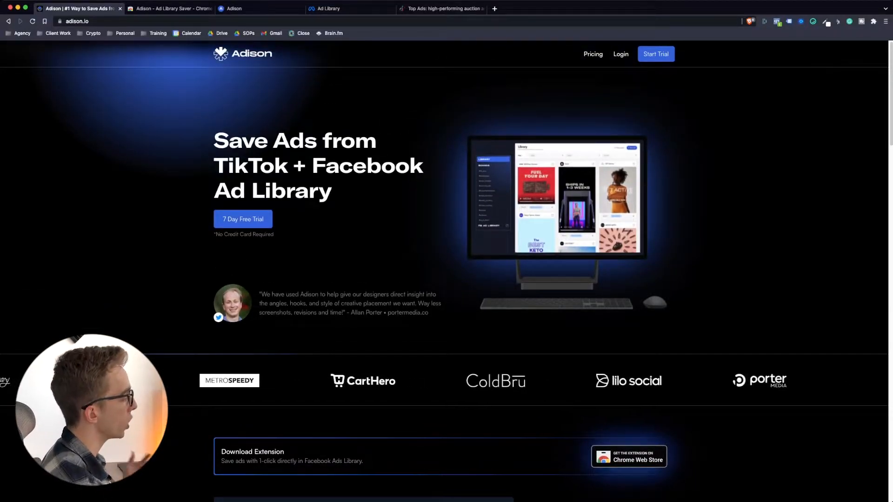
click(258, 8)
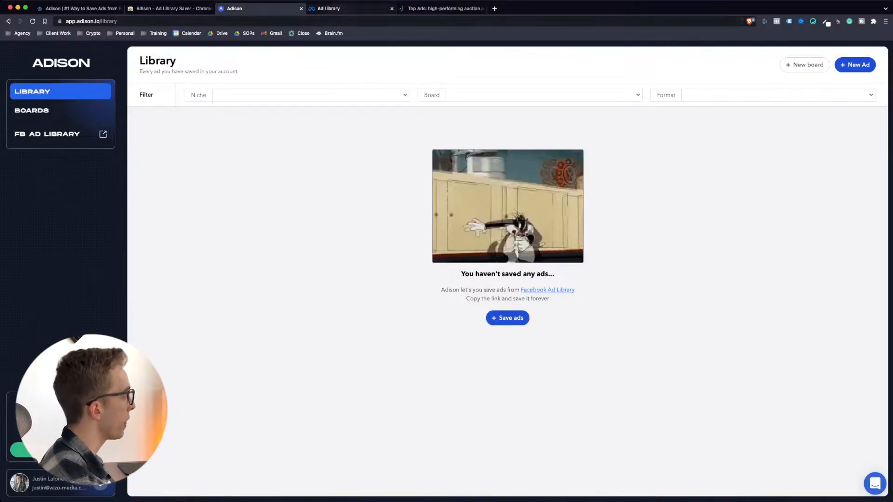
Save the first Bite video ad from Facebook Ad Library to Adison and view it there.
click(349, 8)
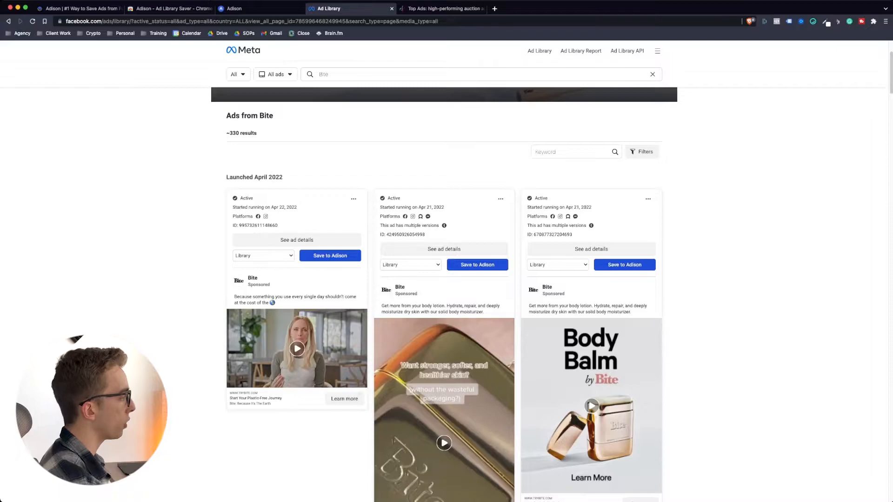
scroll(up, 3)
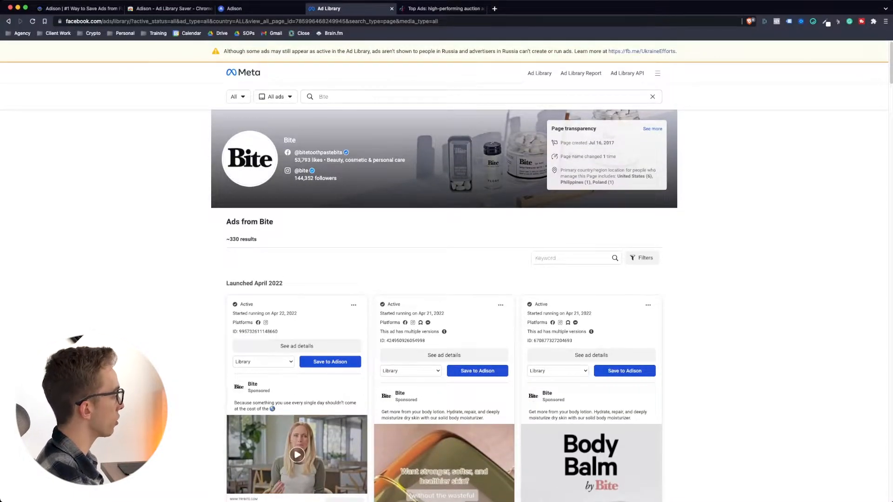
scroll(down, 3)
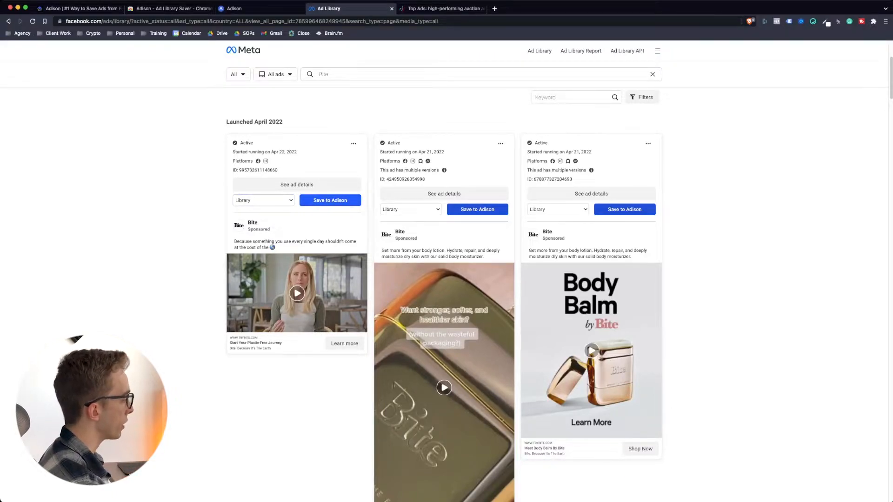
click(329, 200)
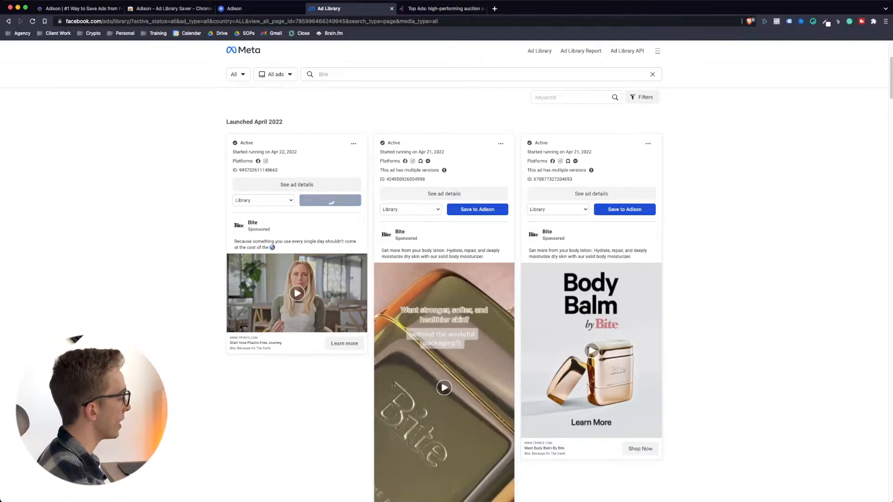
click(330, 199)
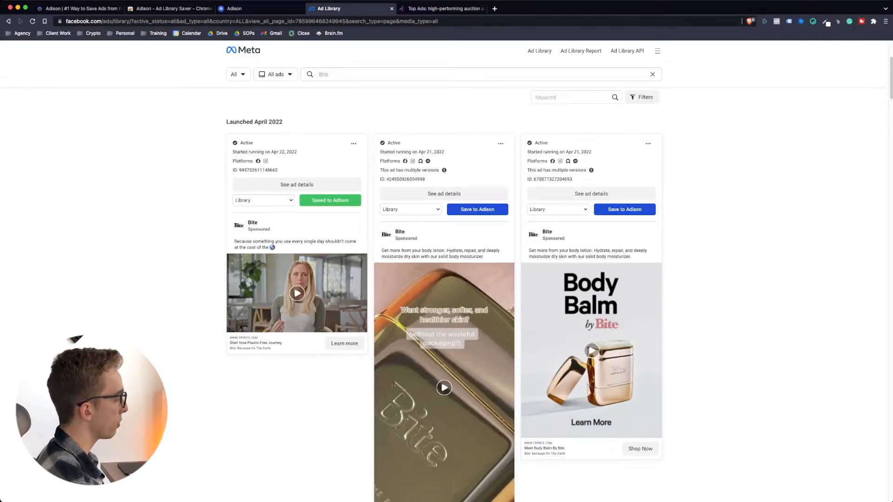
click(233, 8)
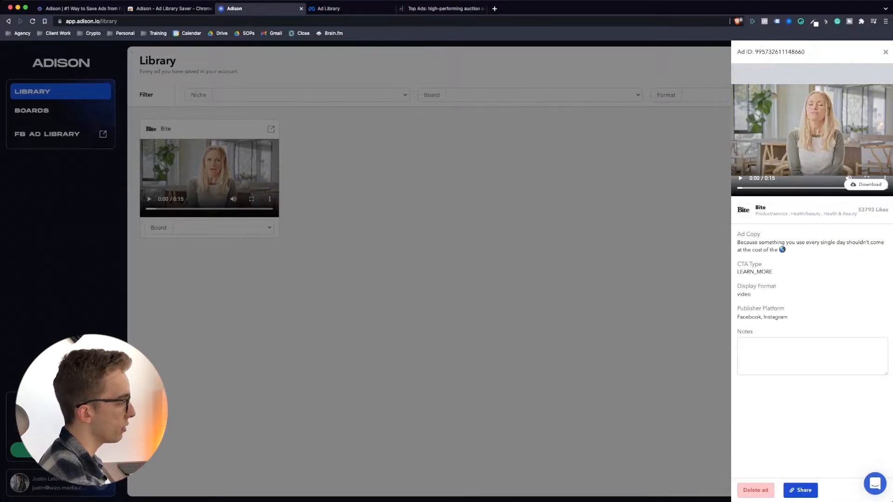
Note 'Loved the hook within the first 3 seconds' on the Bite ad, then close its details.
click(351, 8)
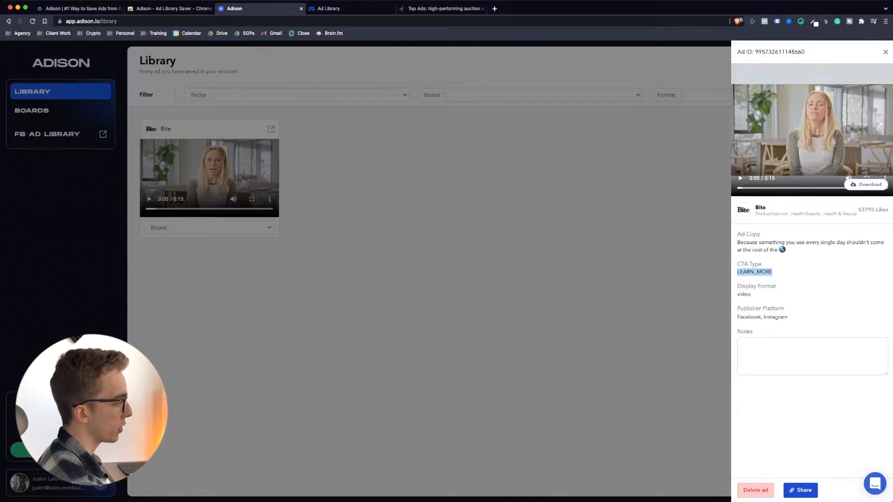
click(811, 355)
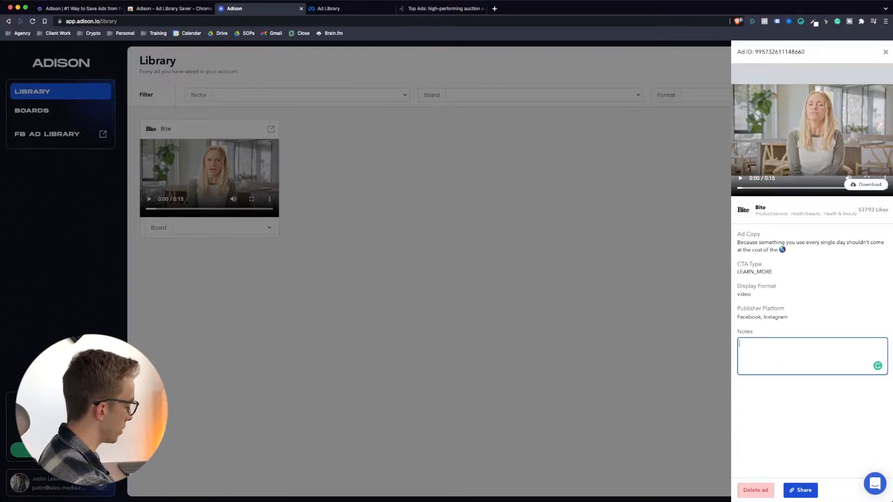
text(Loved the)
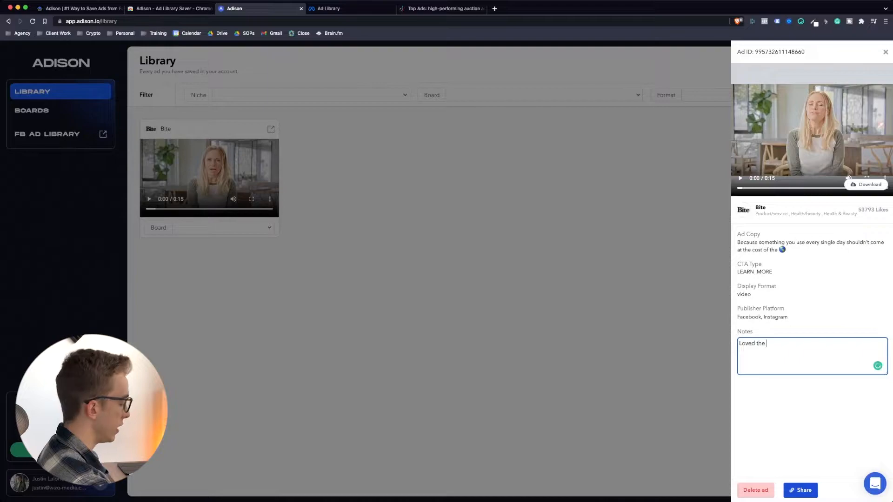
text(hook within the)
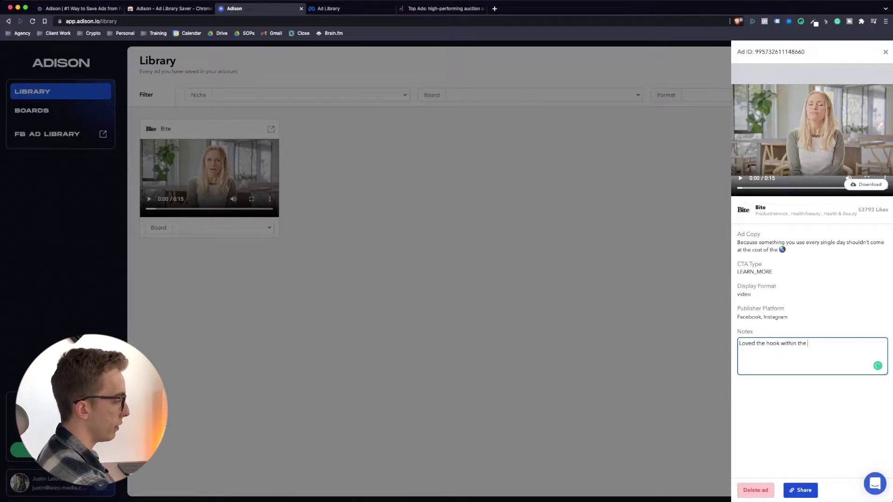
text(first 3 seconds)
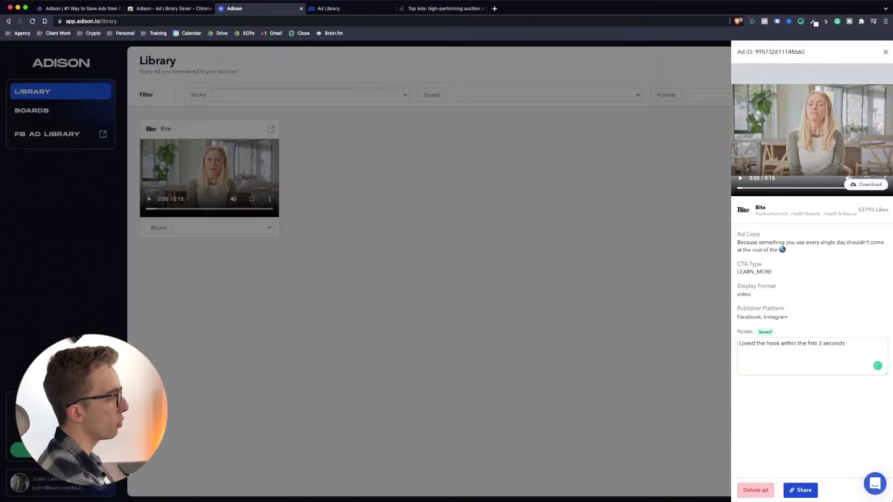
click(884, 51)
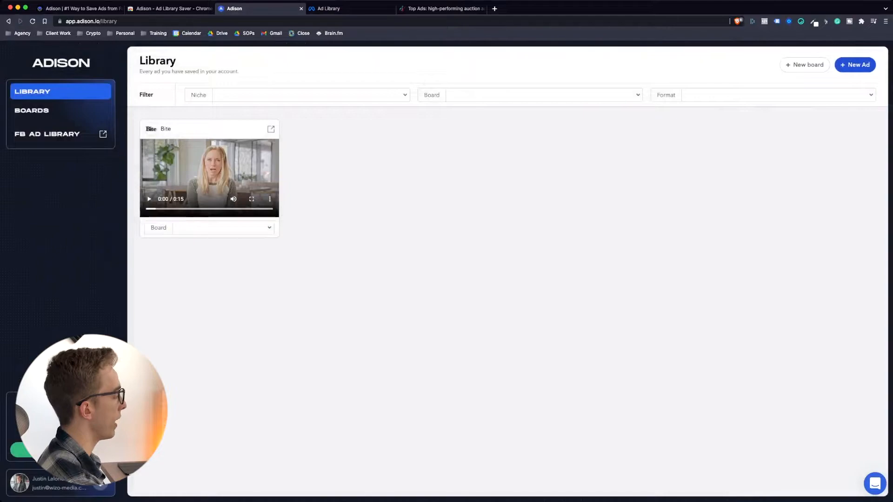
Reopen the Bite ad and use Share to get its public link.
click(209, 177)
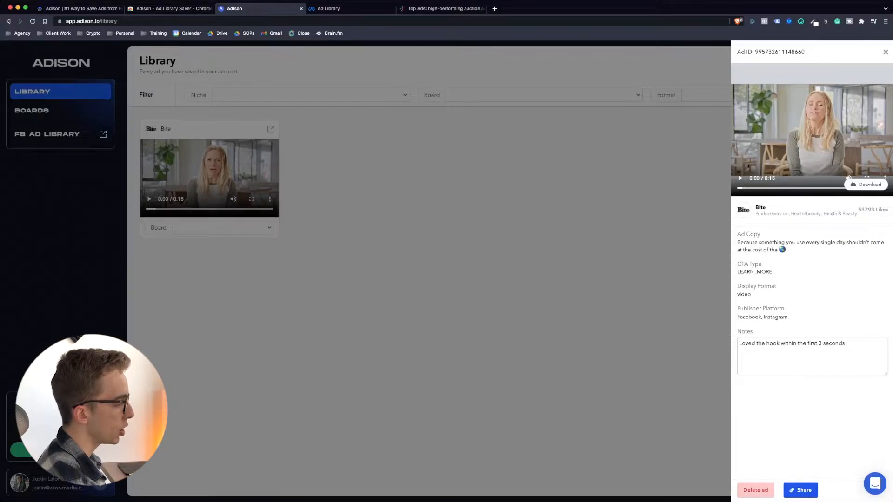
click(799, 489)
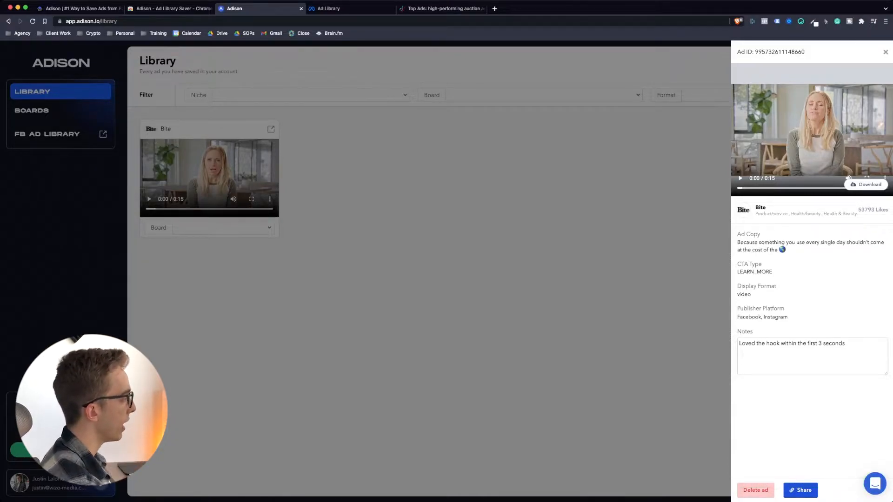
click(803, 490)
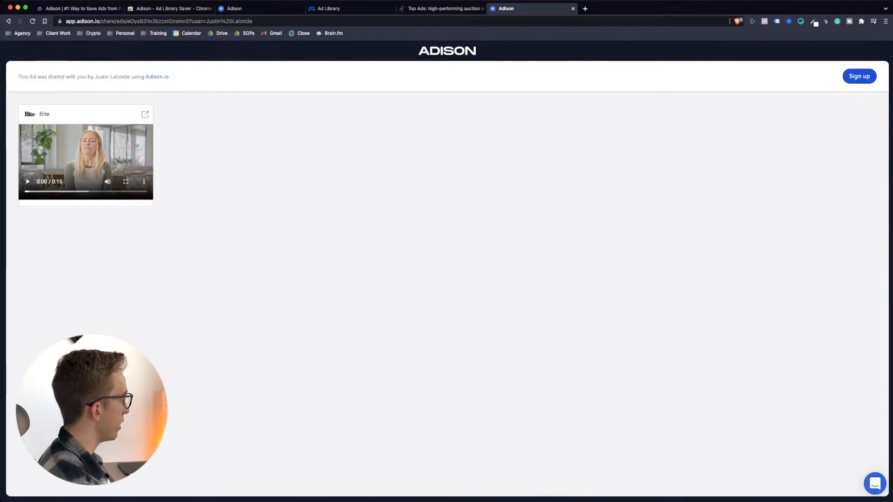
Preview the shared Bite ad's details and note, then return to the Adison Library.
click(85, 161)
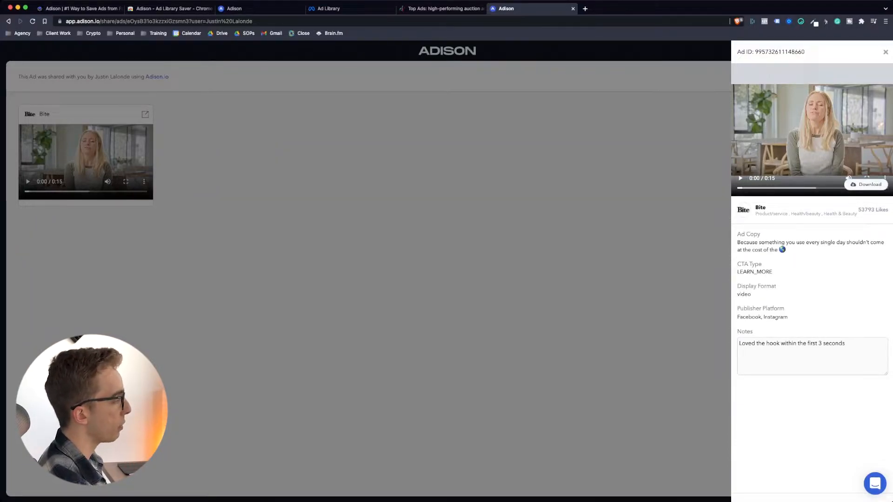
click(885, 52)
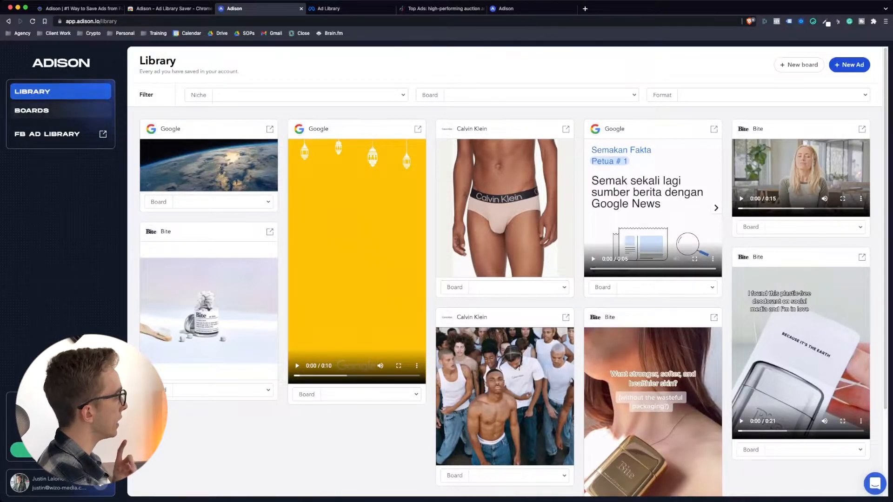
Look at the Boards list, then go back to the Library.
click(32, 110)
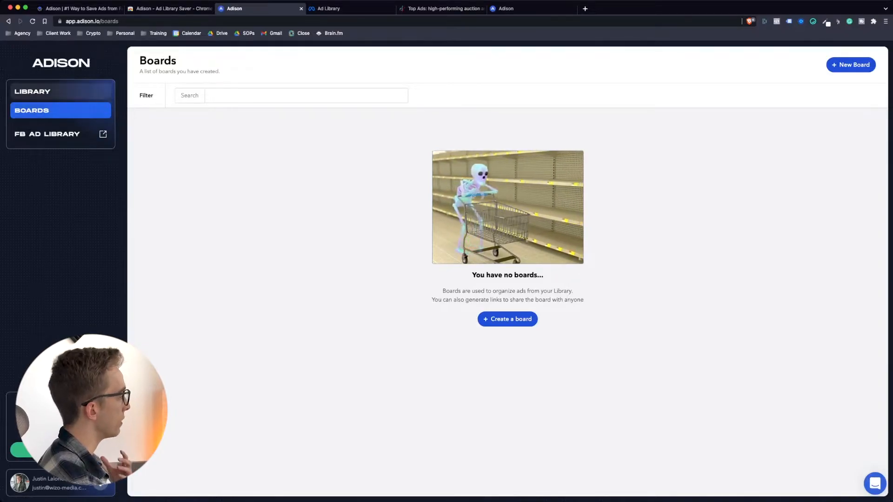
click(32, 92)
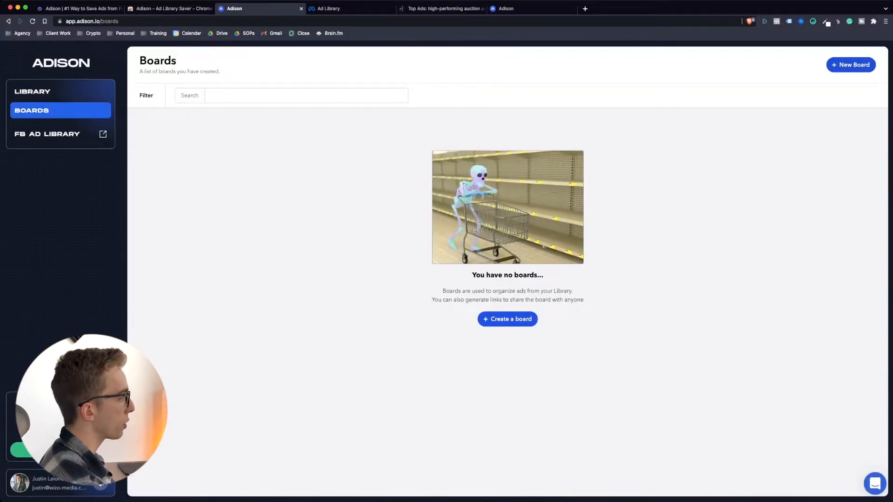
click(33, 92)
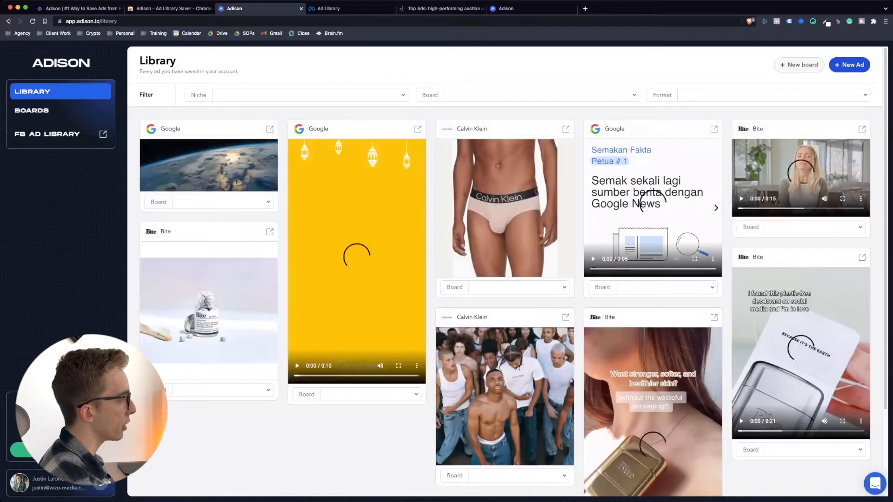
Create a board named Mothers_Day, described as inspiration for our new campaign.
click(798, 64)
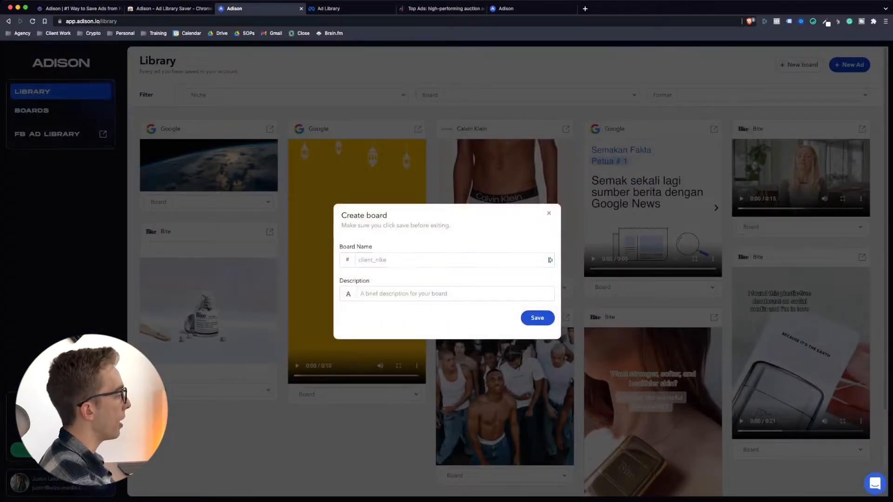
click(449, 259)
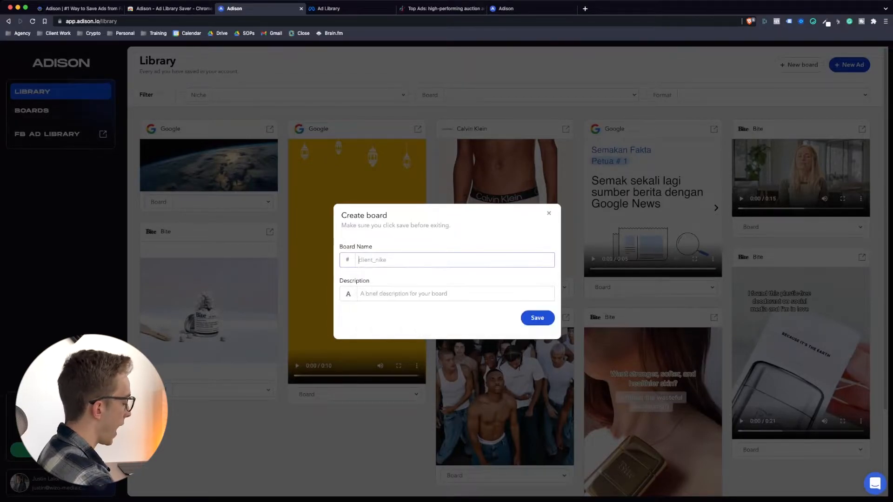
text(Mothers_Da)
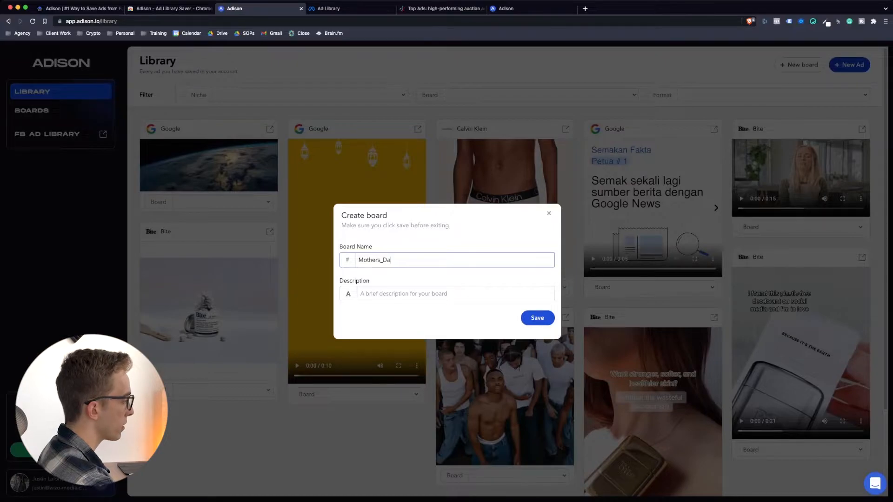
text(y)
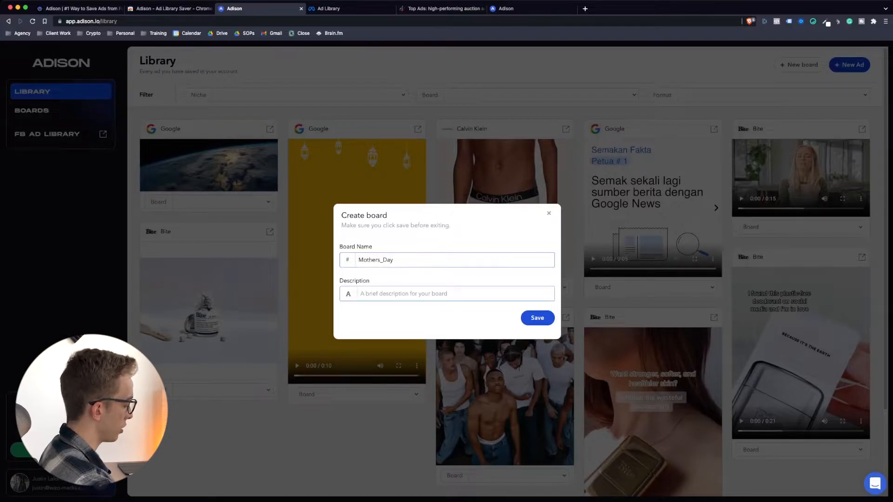
text(Inspiration)
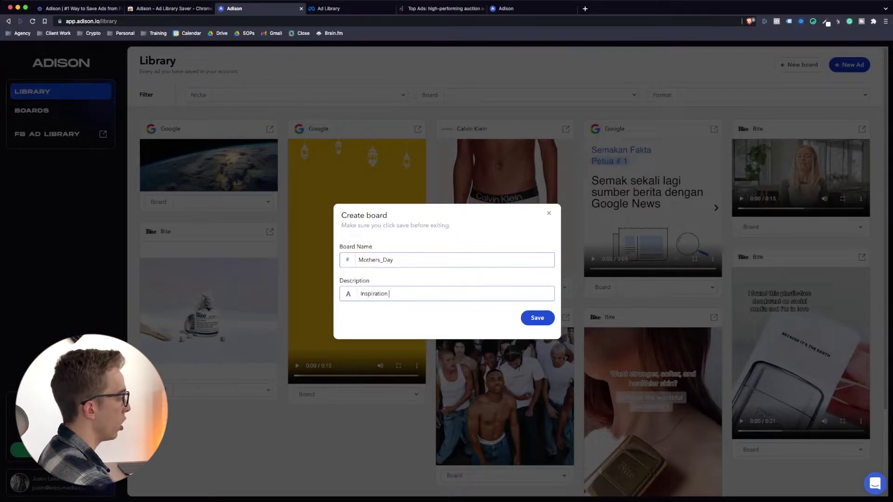
text(for our new camp)
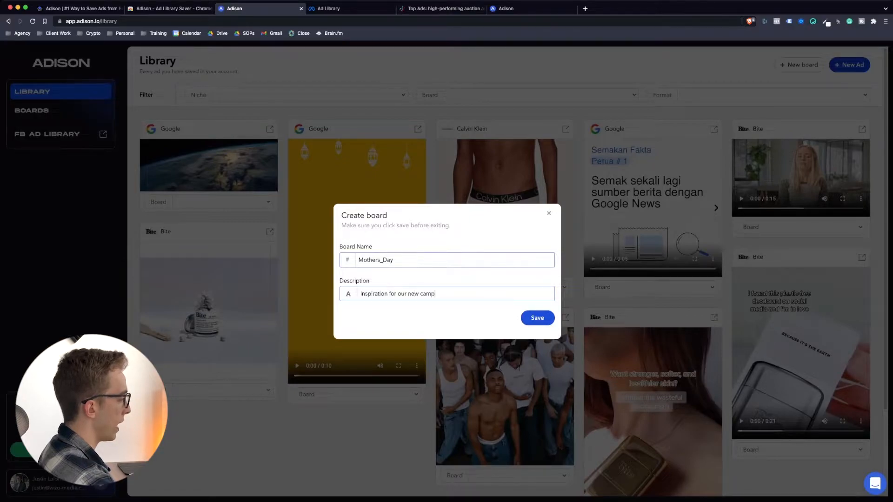
click(536, 318)
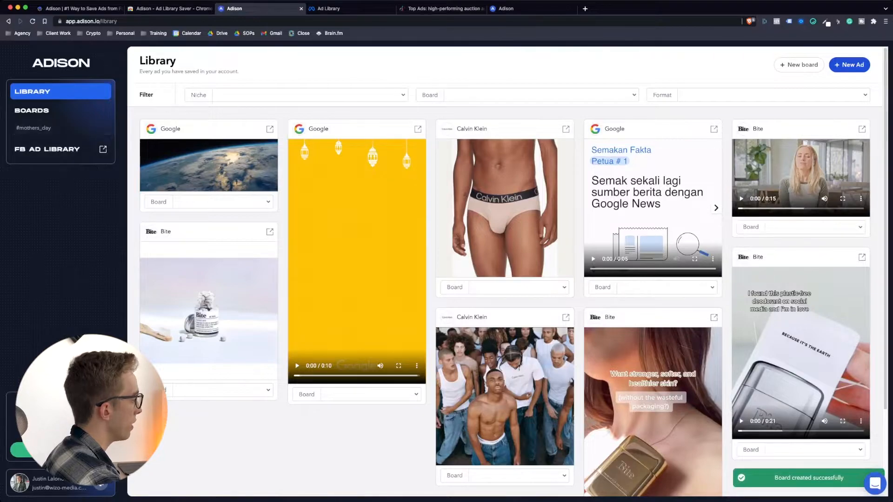
Tag the earth-image and yellow video Google ads to #mothers_day, view that board, then return.
scroll(down, 3)
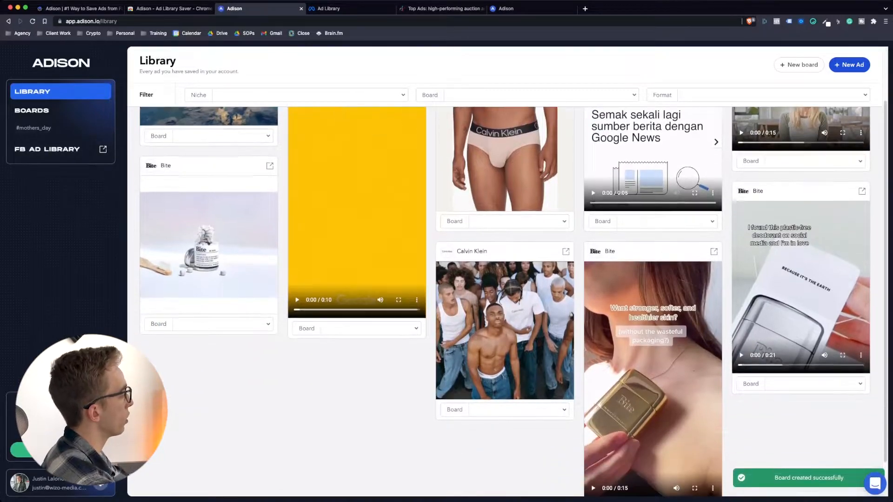
click(208, 201)
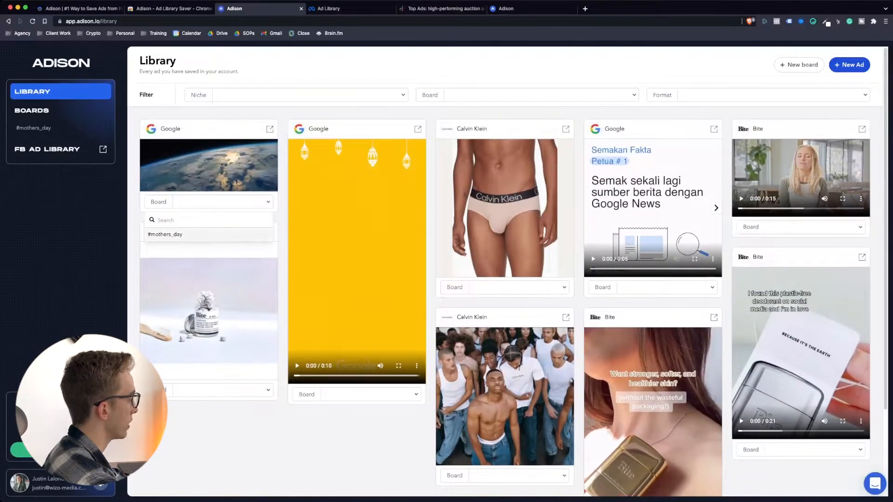
click(165, 234)
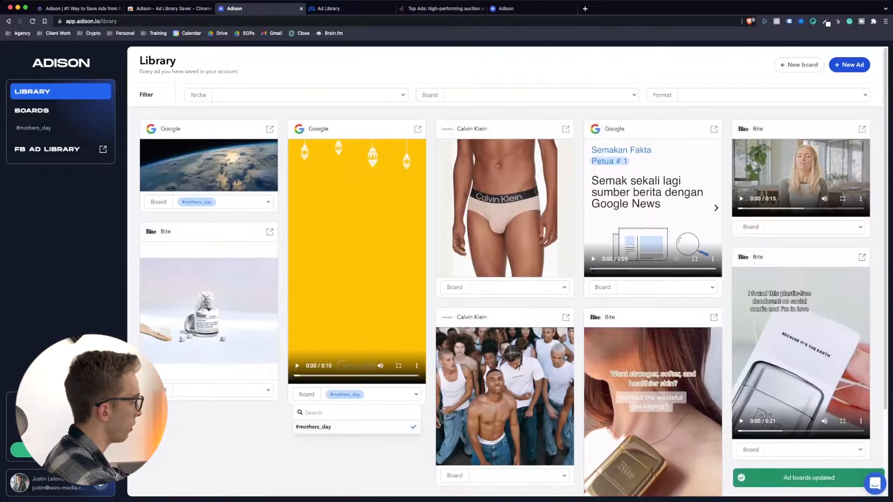
click(33, 128)
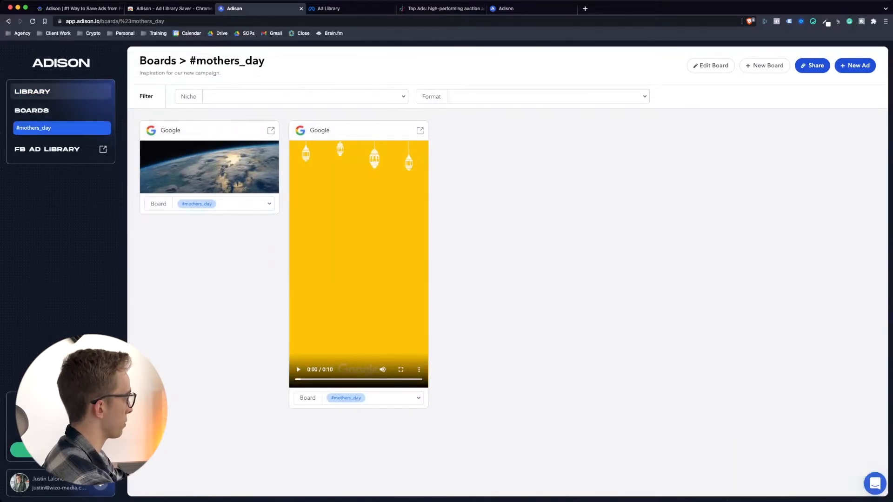
click(32, 91)
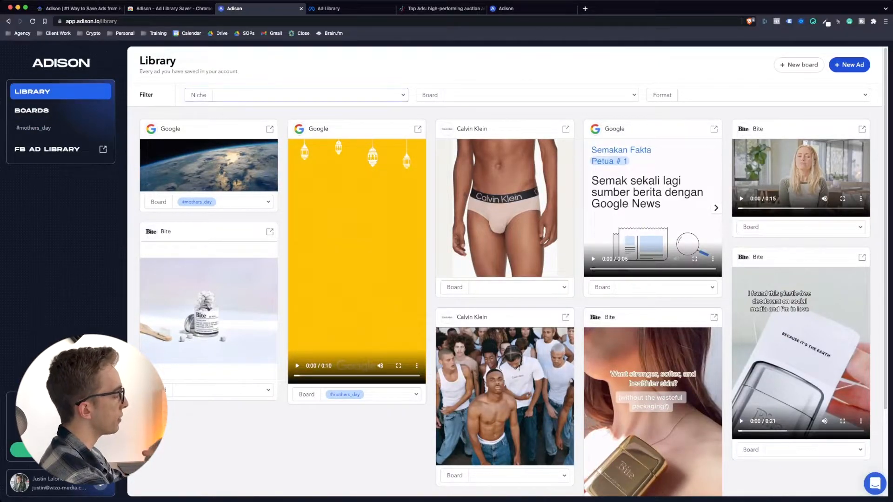
click(296, 95)
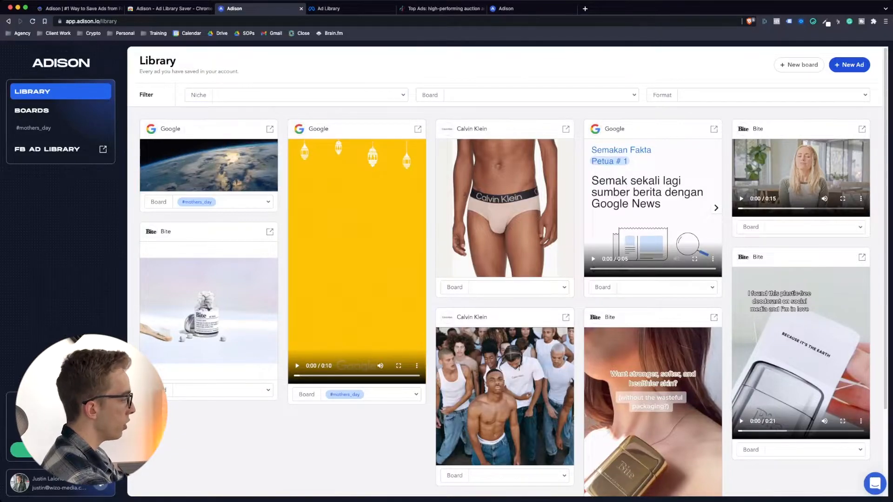
scroll(down, 3)
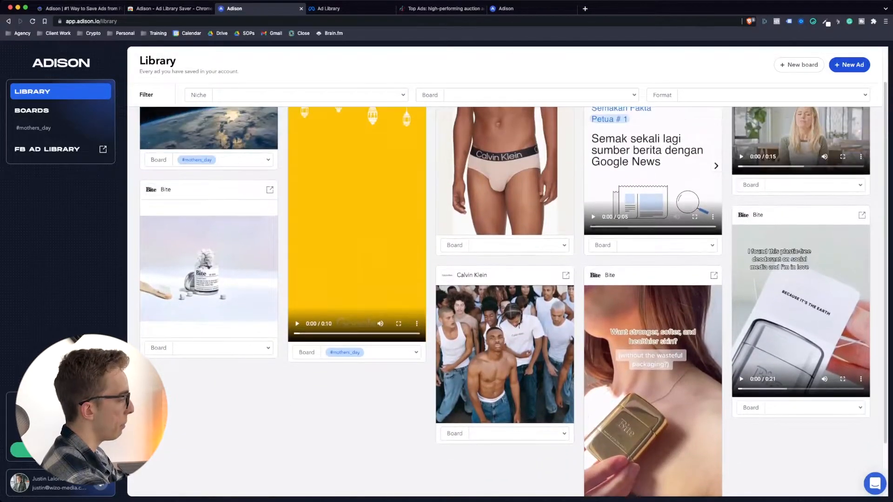
scroll(up, 3)
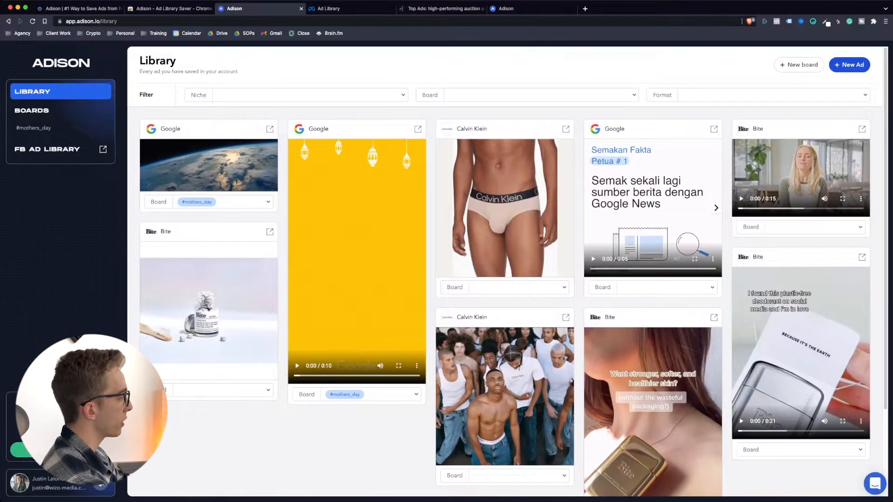
click(296, 95)
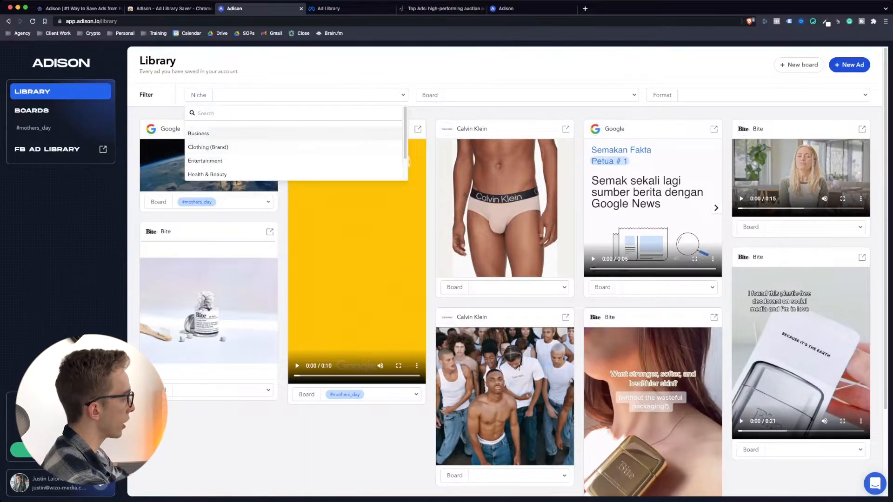
click(208, 147)
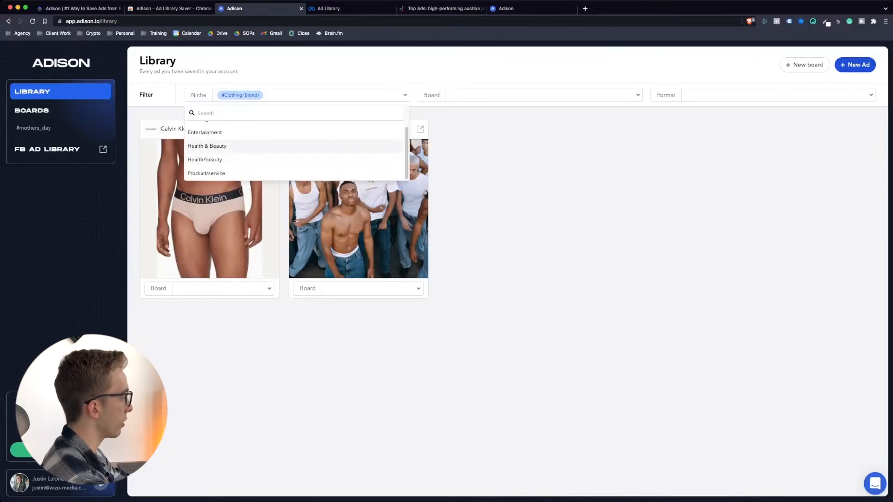
click(207, 146)
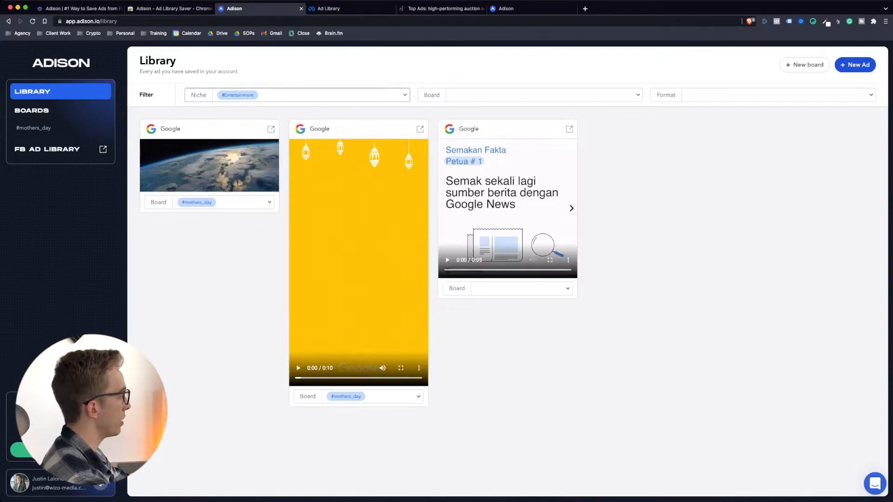
click(276, 95)
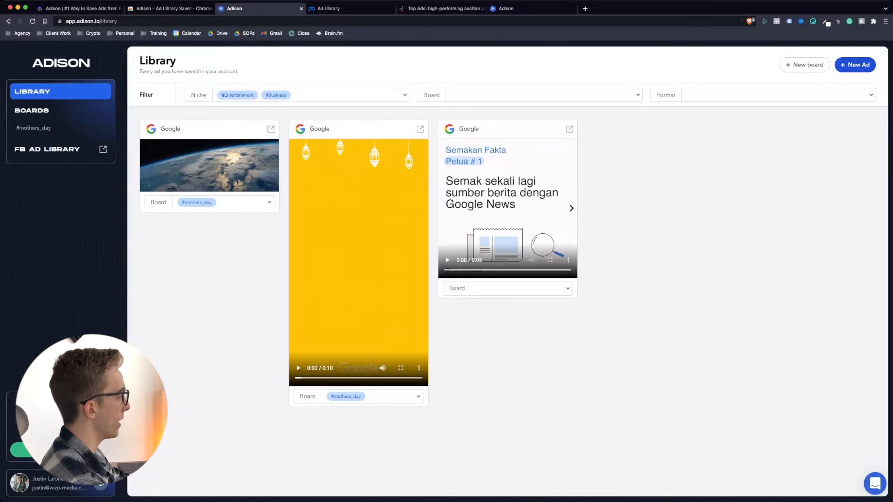
click(276, 95)
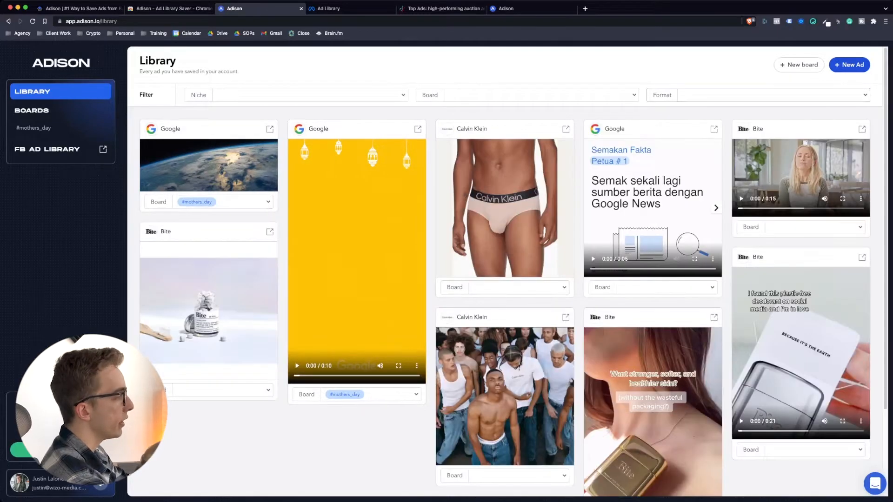
Filter the Library by format, trying Video and Carousel before keeping only Image.
click(757, 94)
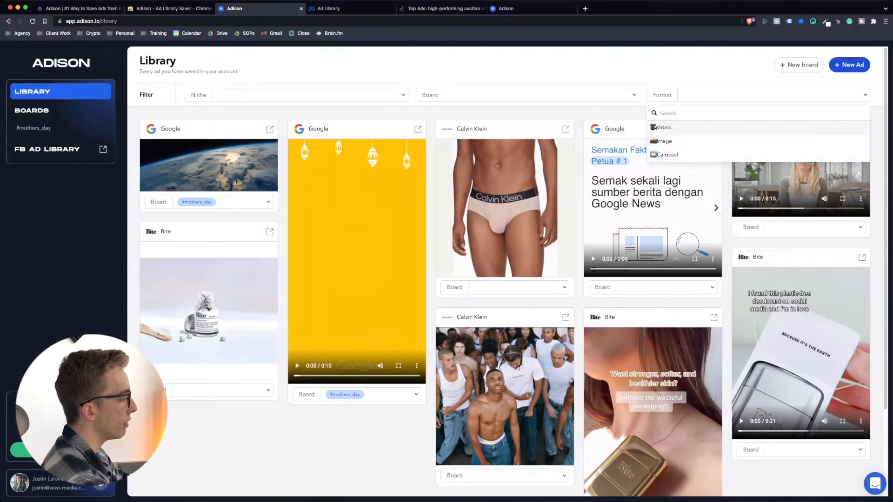
click(662, 127)
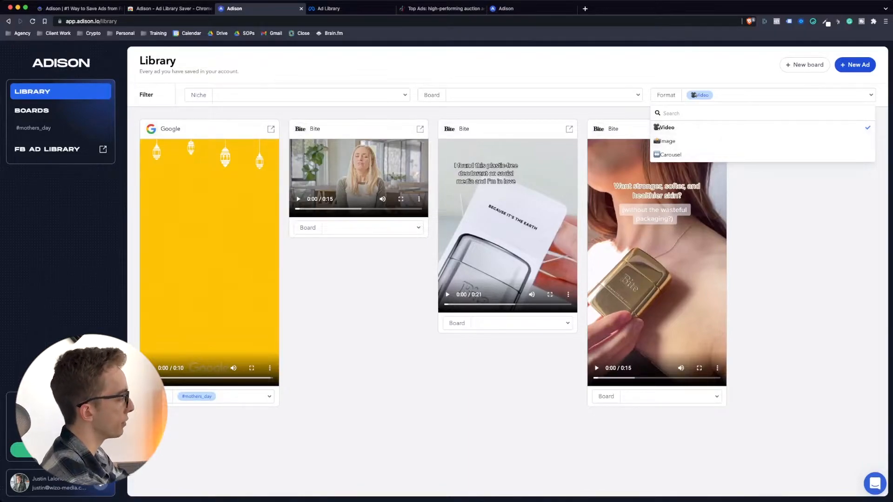
click(664, 126)
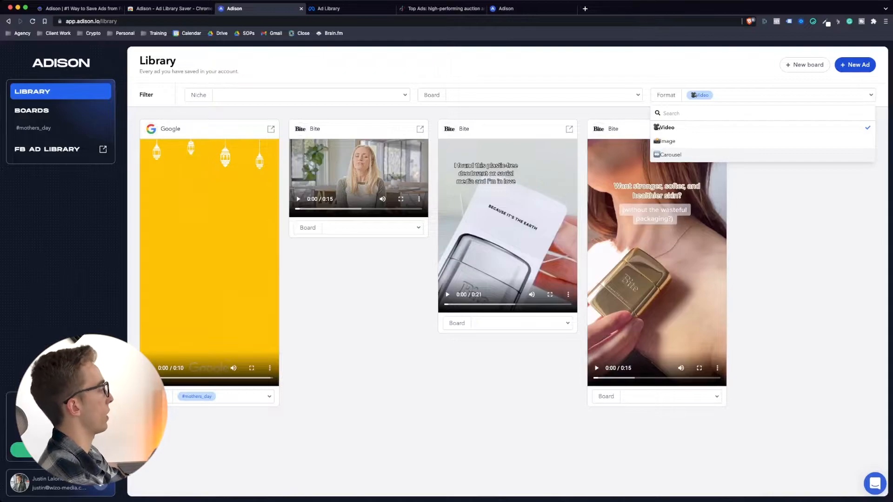
click(670, 154)
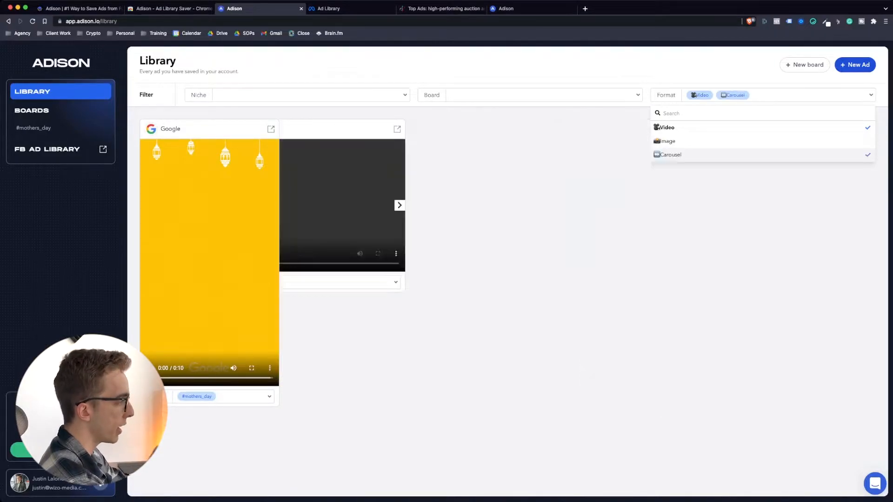
click(665, 127)
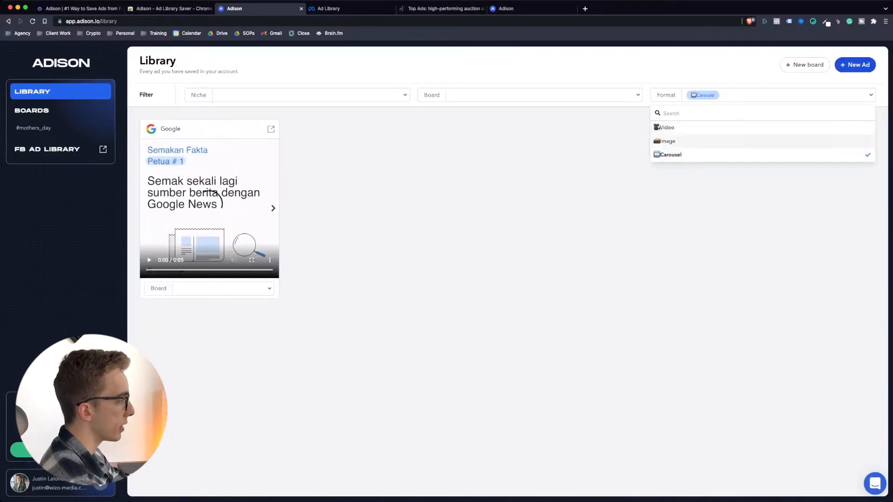
click(667, 140)
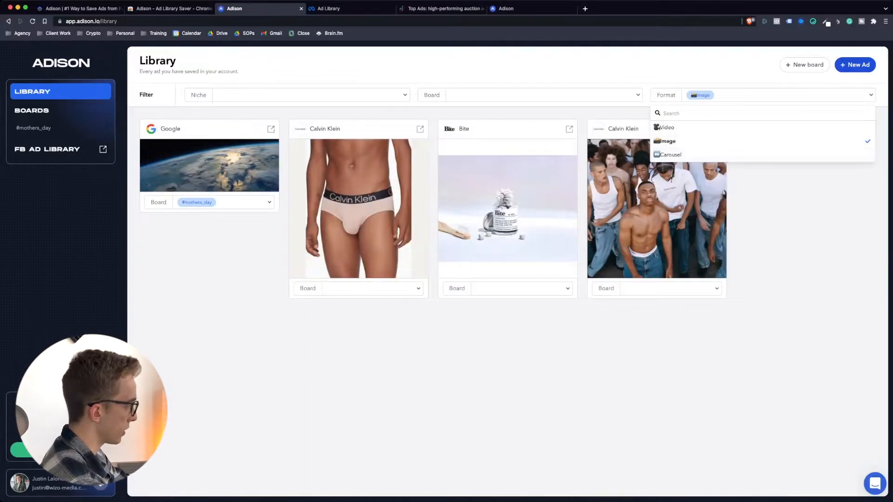
click(441, 8)
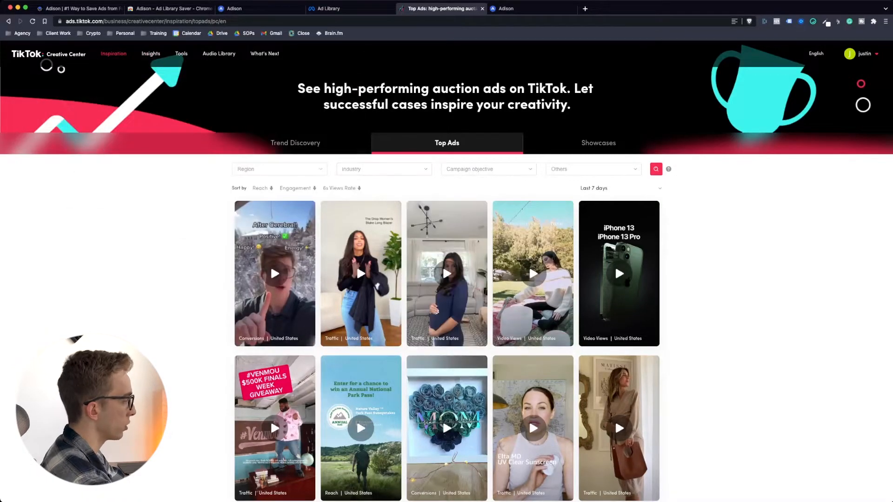
mouse_move(360, 273)
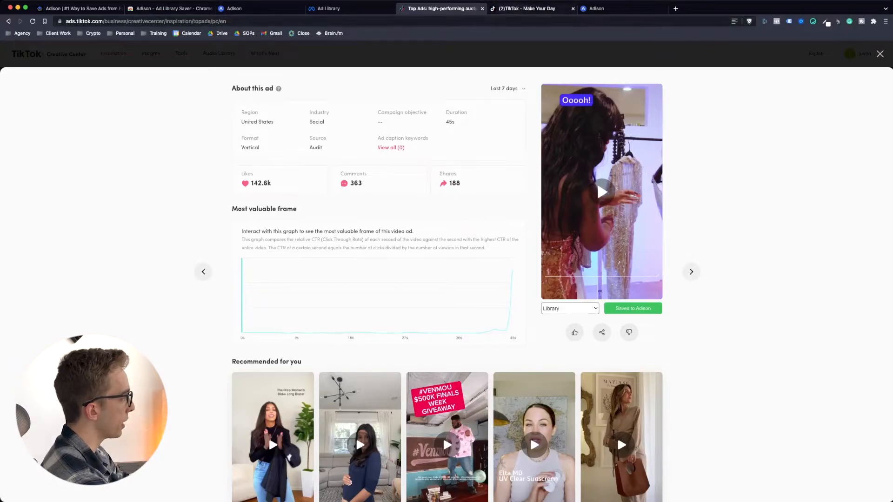
Save a TikTok Top Ads video to Adison and check it in the Library.
click(527, 8)
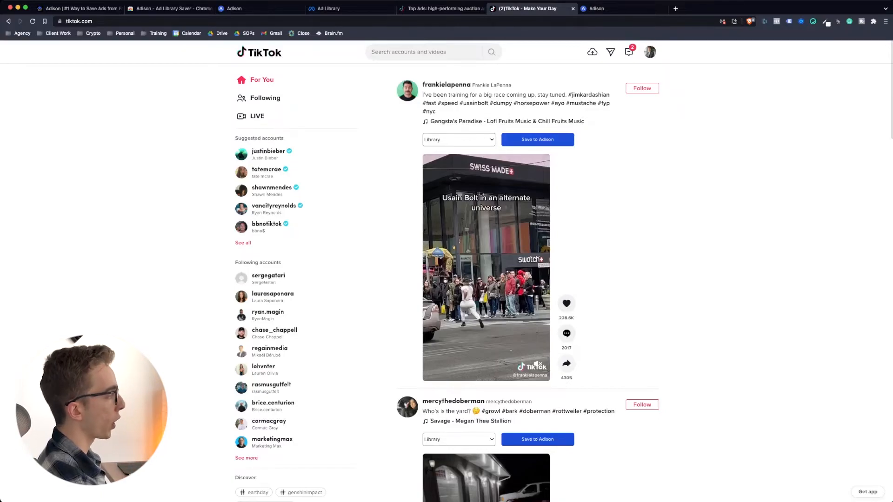
click(233, 8)
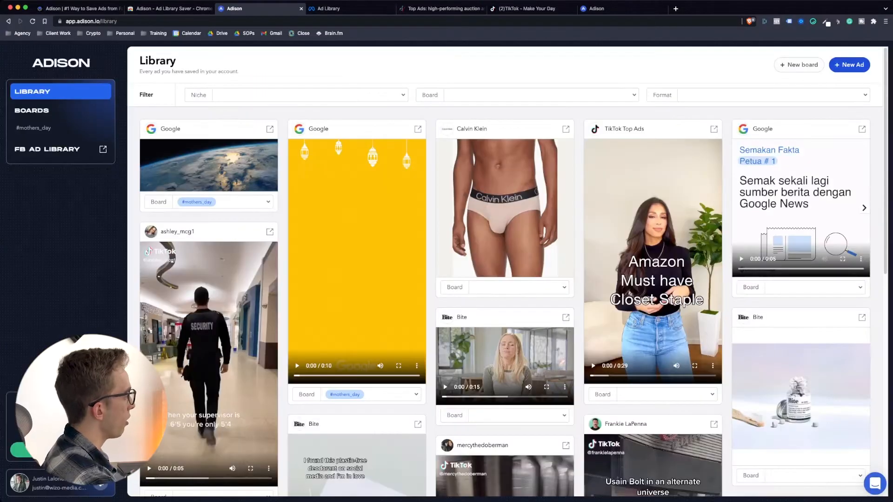
Scroll the Library to find the mercythedoberman TikTok video ad.
scroll(down, 3)
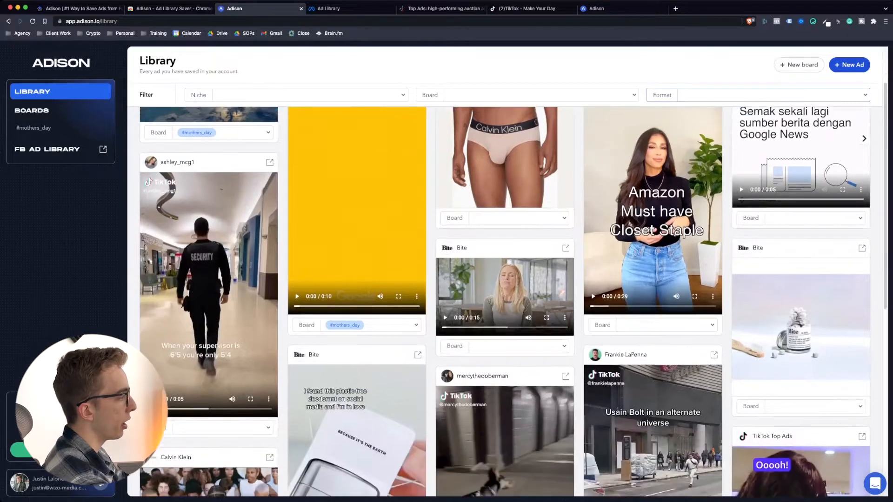
scroll(up, 3)
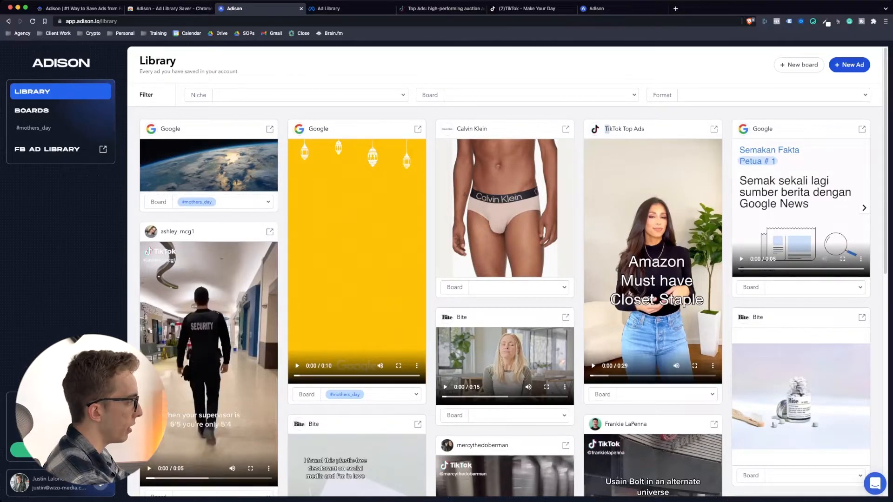
scroll(down, 3)
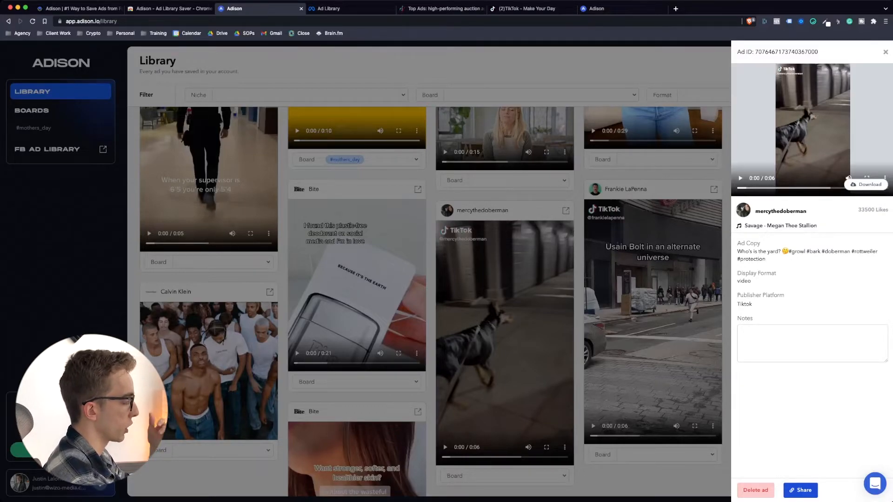
Open the #mothers_day board and copy its share link.
click(34, 128)
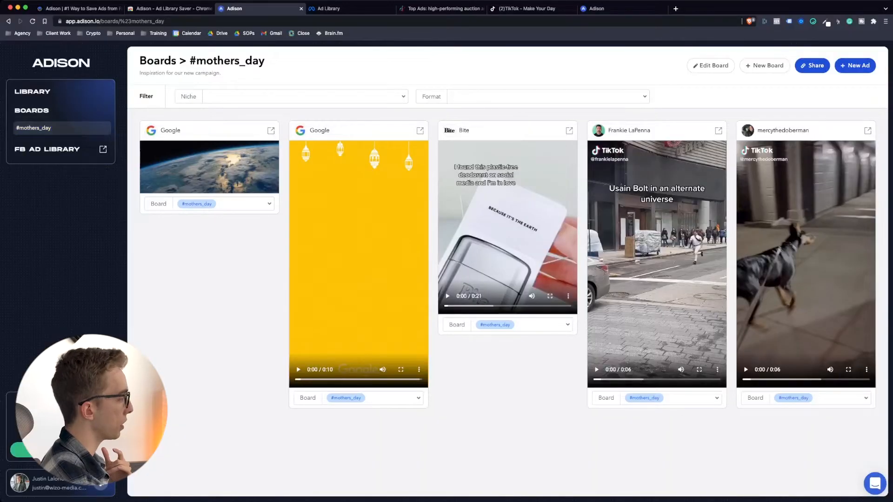
click(811, 66)
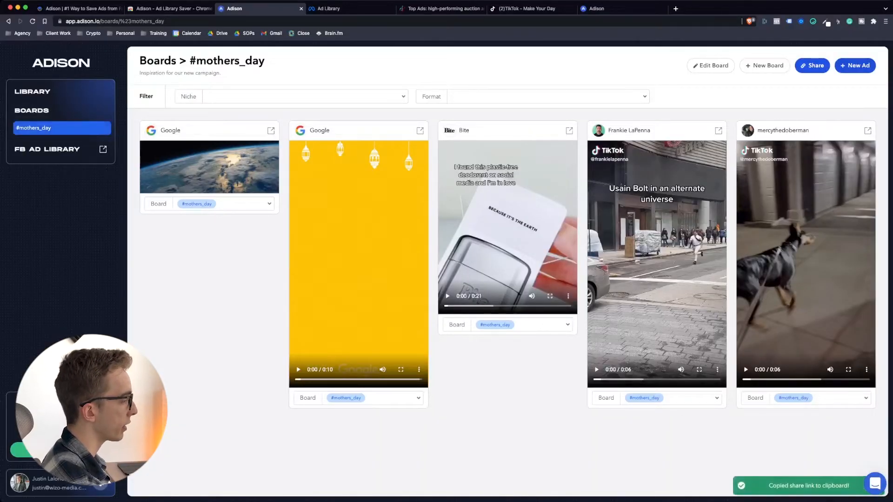